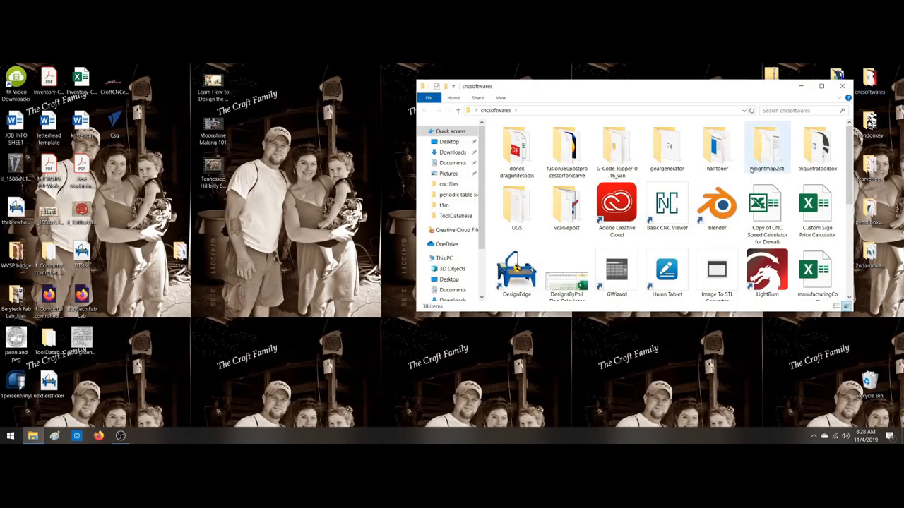
Launch the VCarve Desktop 9.5 shortcut from the cncsoftwares folder
{"action": "scroll", "scroll_direction": "down", "scroll_amount": 3}
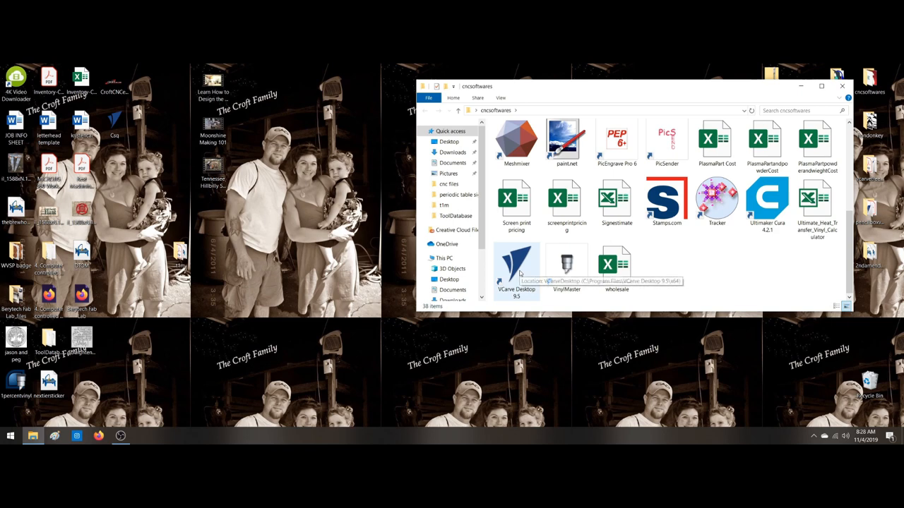
{"action": "double_click", "coordinate": [516, 268]}
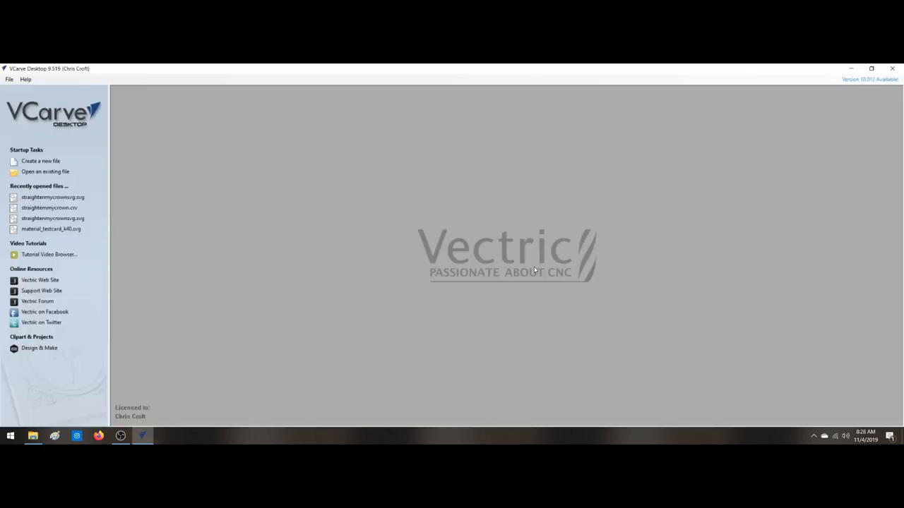
{"action": "mouse_move", "coordinate": [40, 161]}
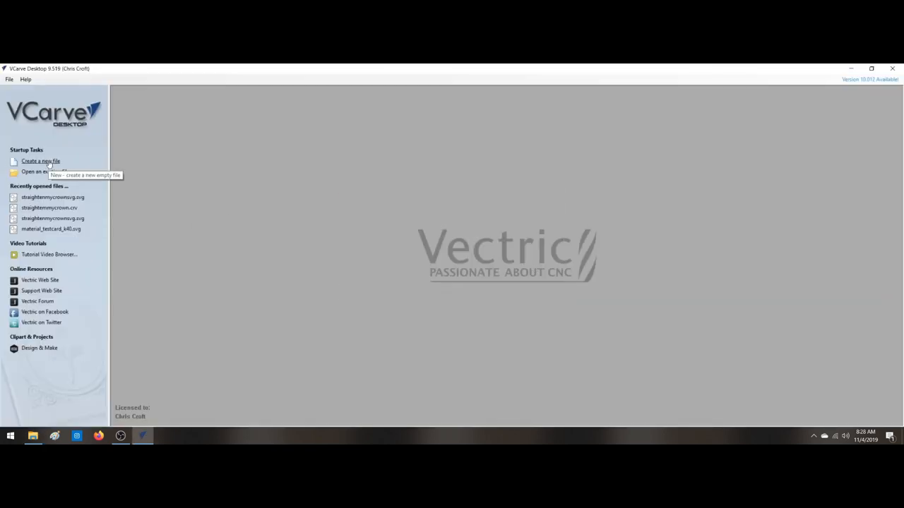